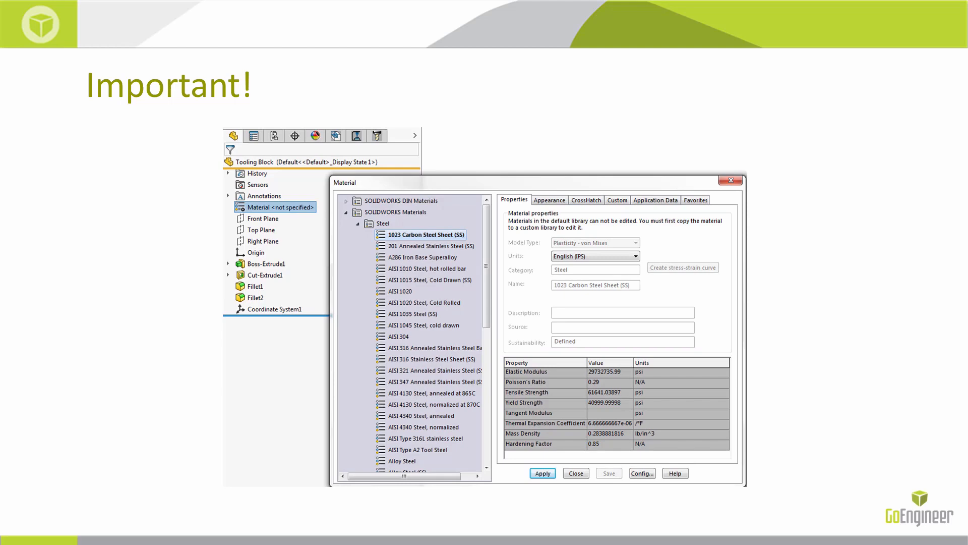
# Apply Plastics > Acrylic (Medium-high impact) as the Tooling Block material and review its appearance
pyautogui.click(574, 473)
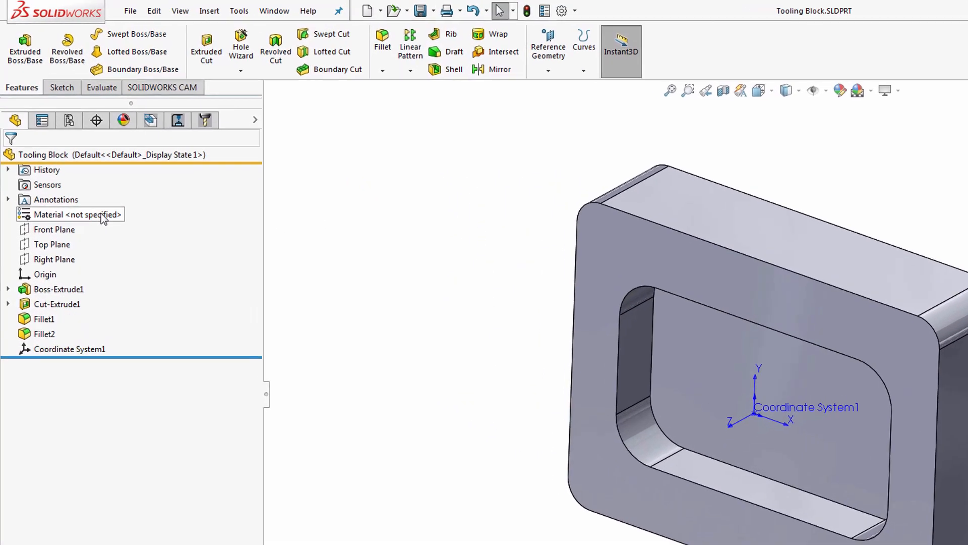
pyautogui.rightClick(70, 214)
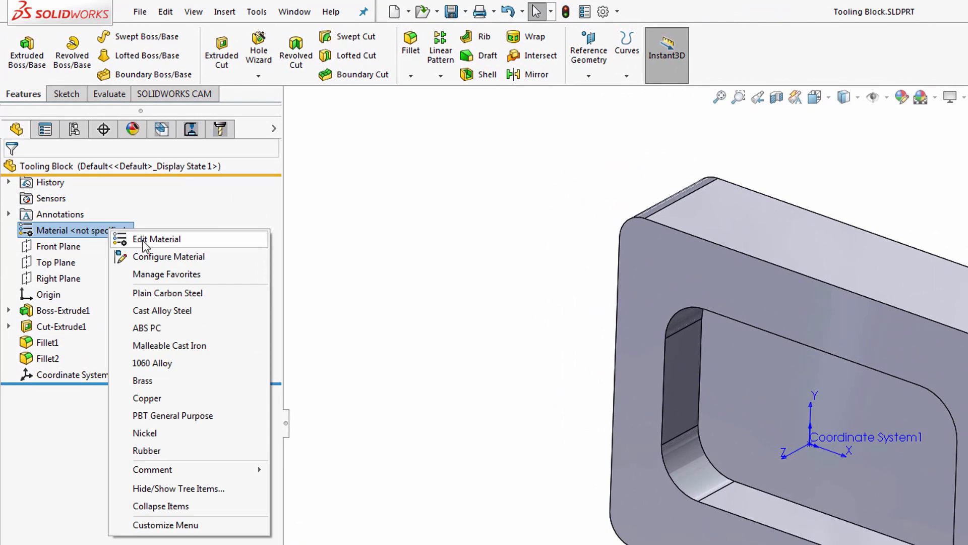
pyautogui.click(158, 239)
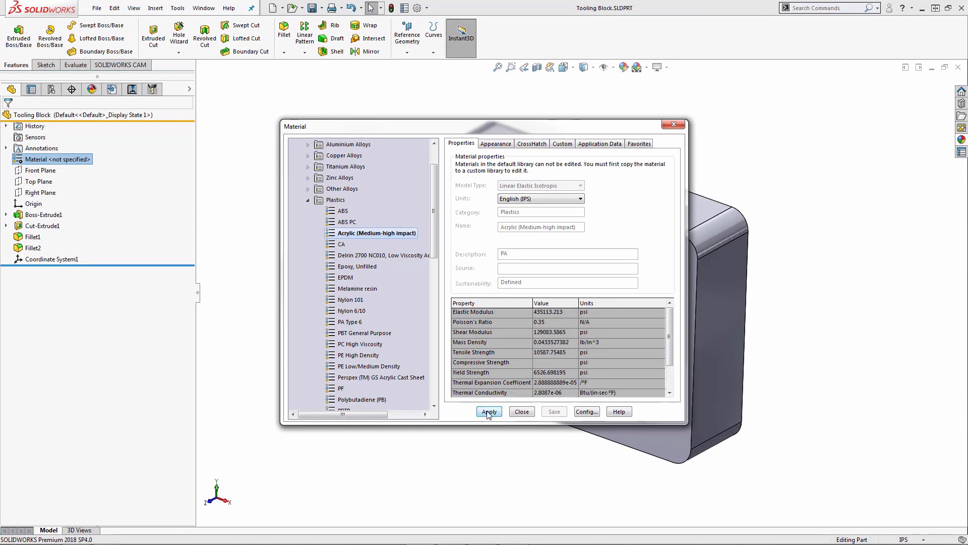
pyautogui.click(488, 411)
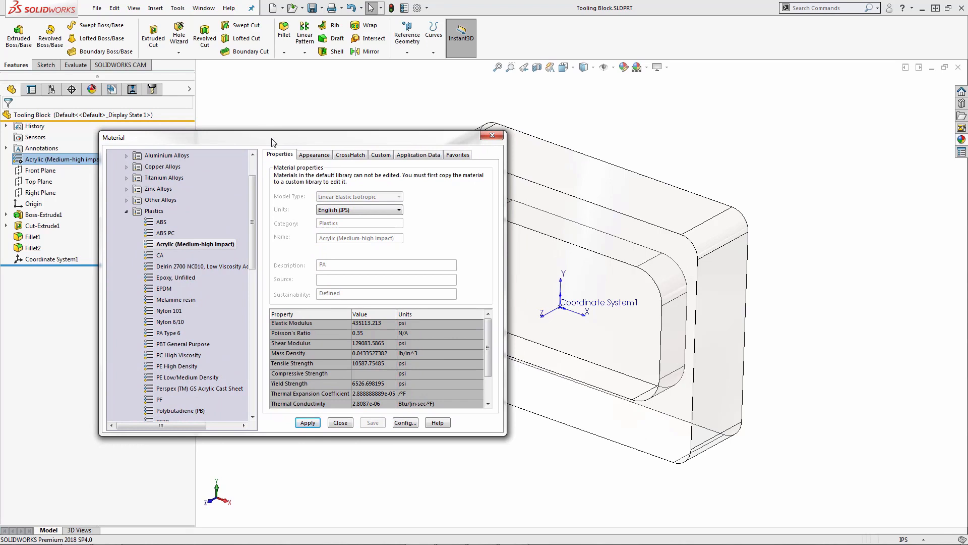
pyautogui.click(283, 314)
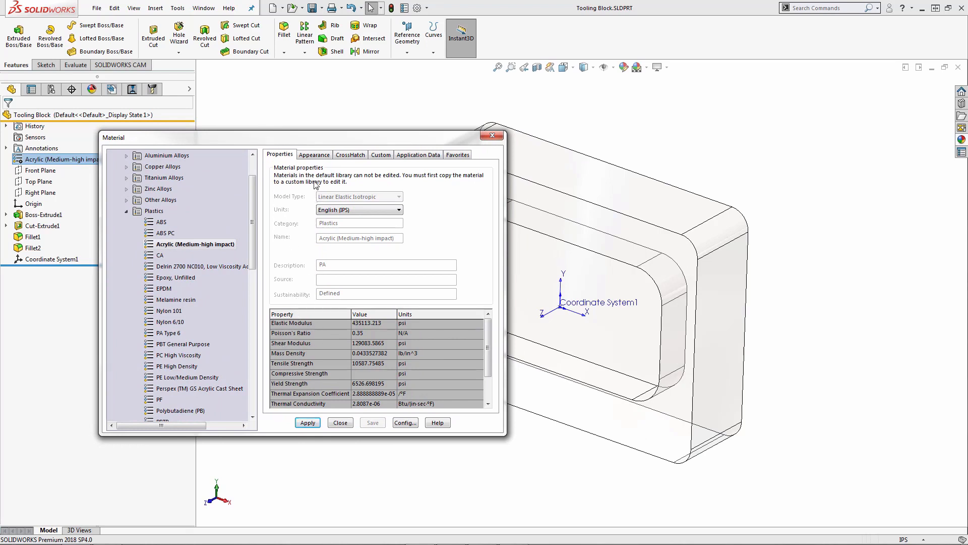
pyautogui.click(314, 154)
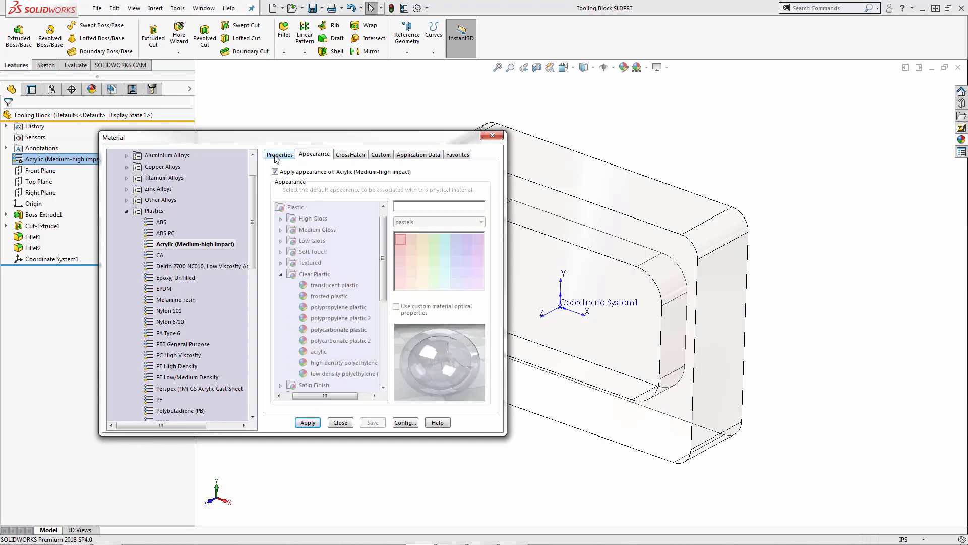
pyautogui.click(279, 154)
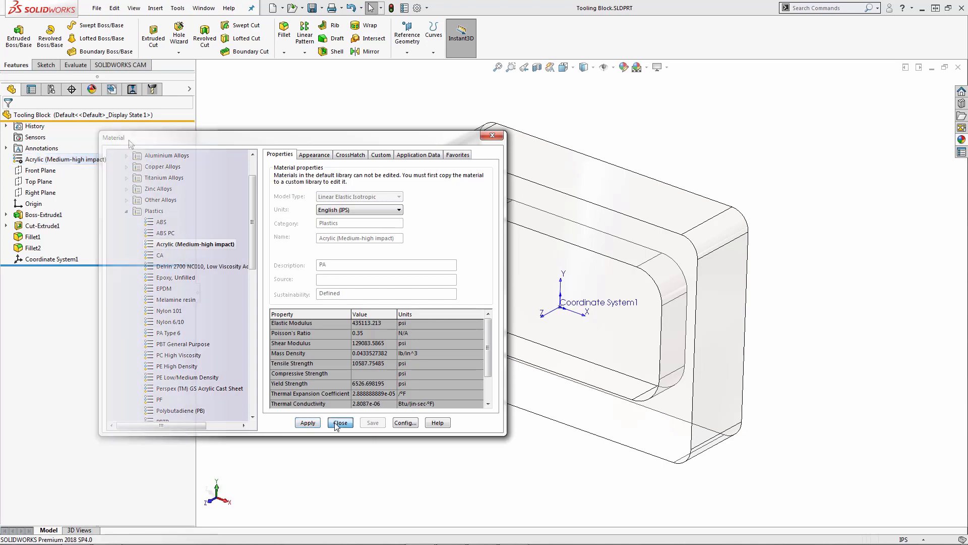
# Edit the Mill - Inch machine definition and review its Tool Crib, Post Processor and Setup settings
pyautogui.click(340, 422)
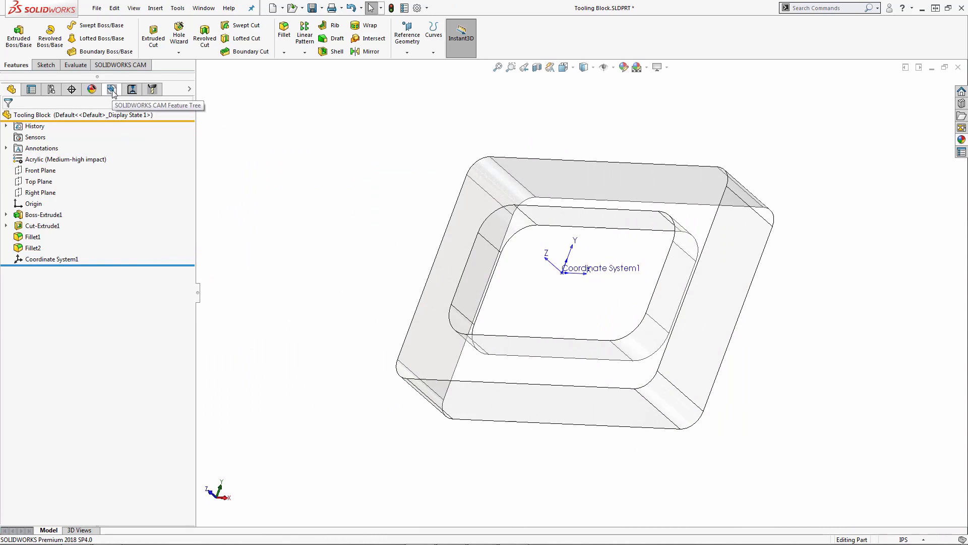
pyautogui.click(112, 89)
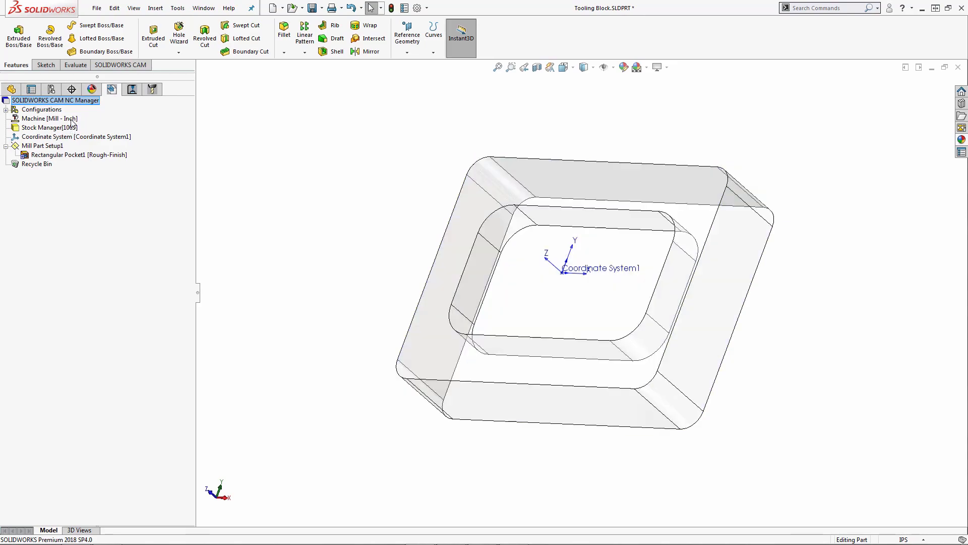
pyautogui.rightClick(49, 118)
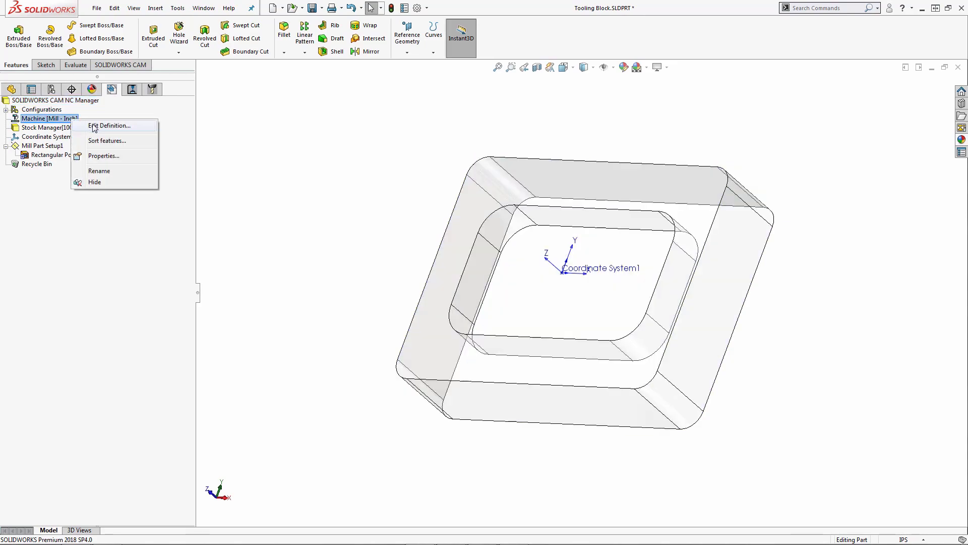
pyautogui.click(109, 125)
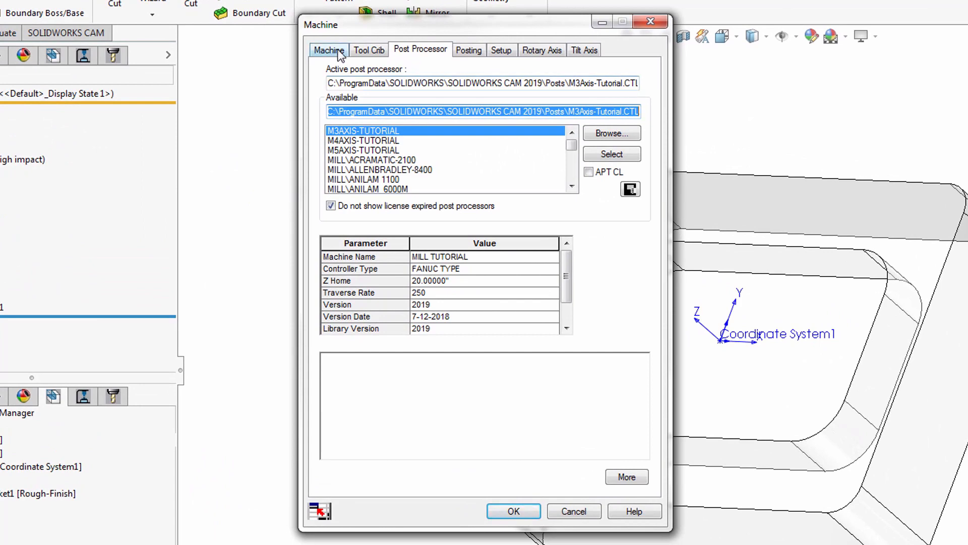
pyautogui.click(369, 51)
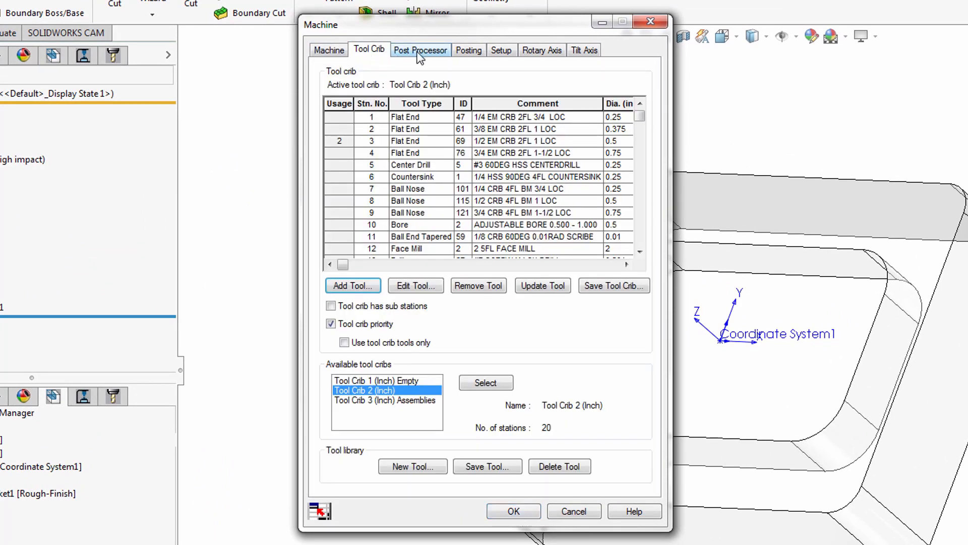
pyautogui.click(419, 50)
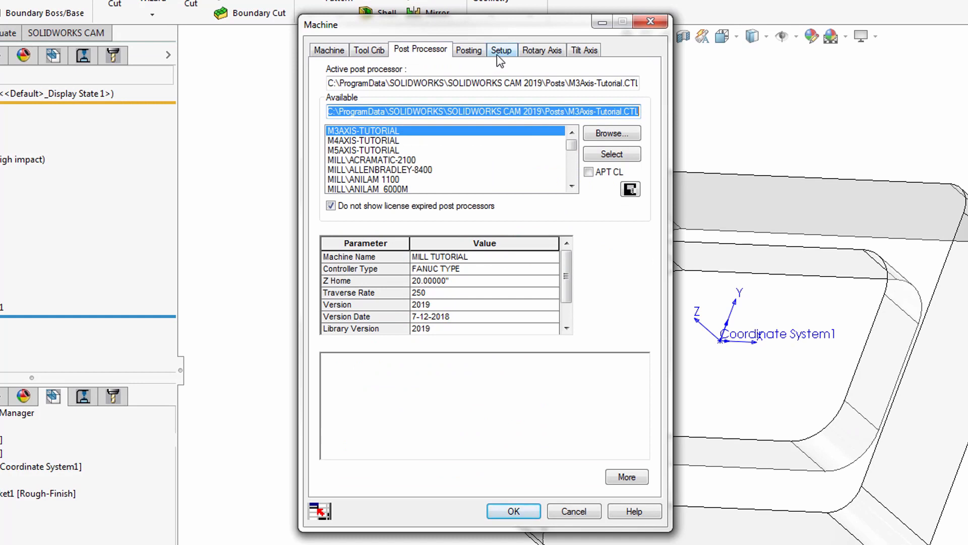
pyautogui.click(501, 50)
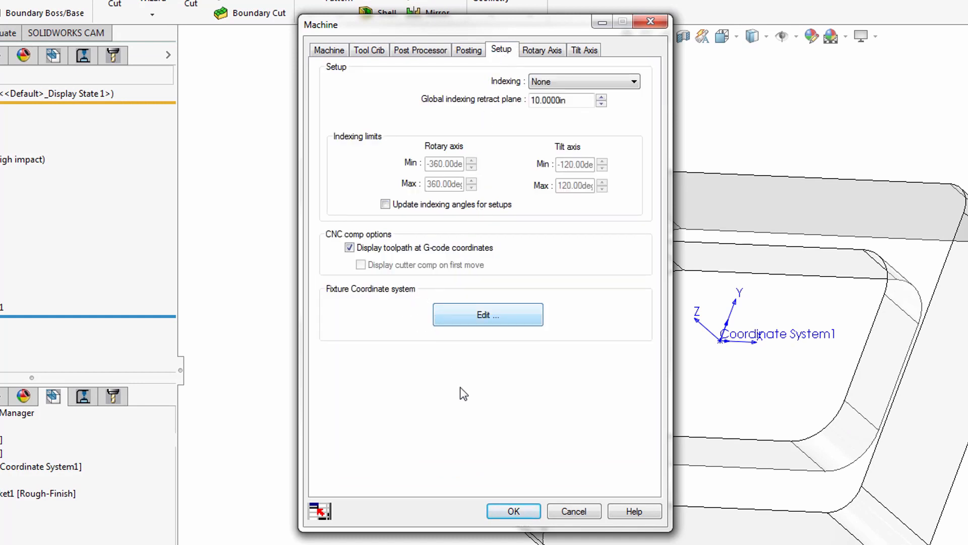
# Close the machine definition and check the Stock Manager material list, leaving stock material 1005
pyautogui.click(512, 511)
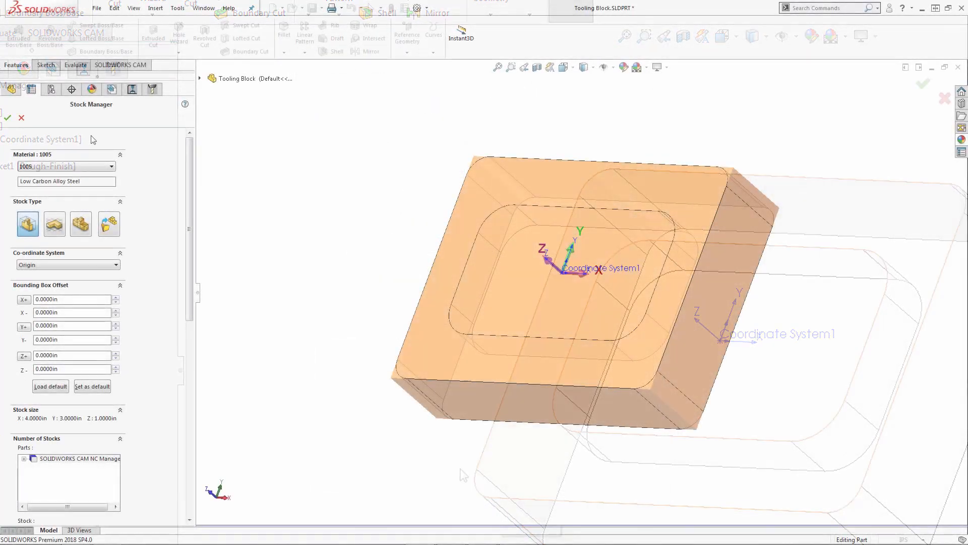
pyautogui.click(111, 167)
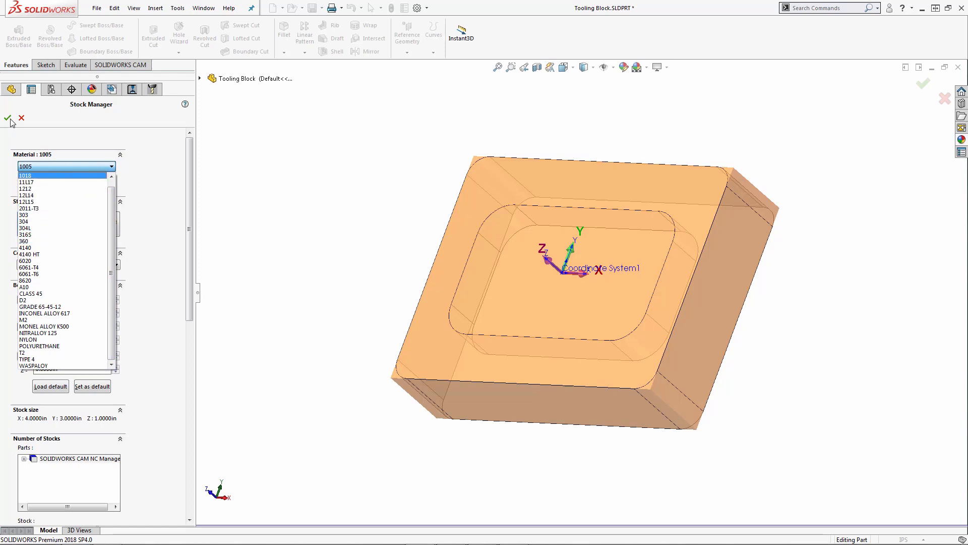
pyautogui.click(10, 119)
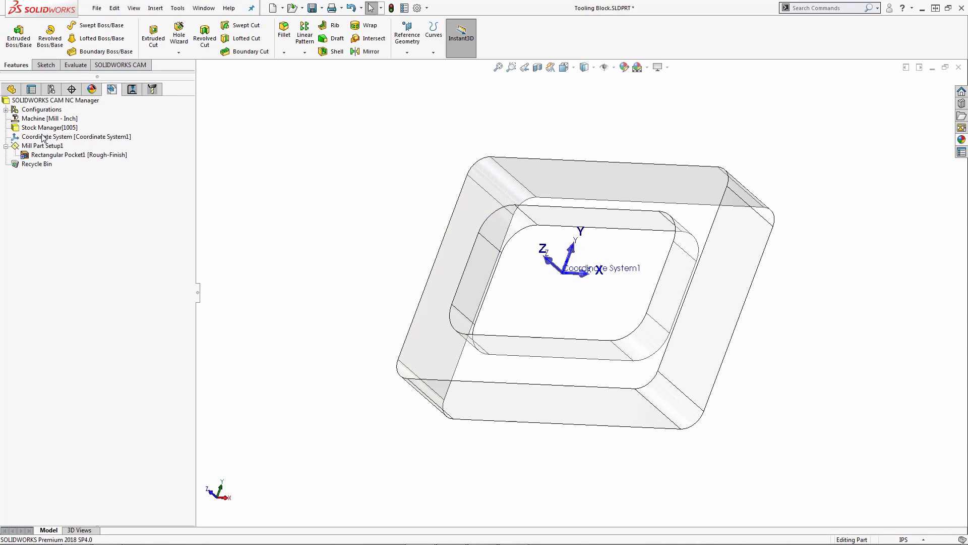
pyautogui.moveTo(63, 141)
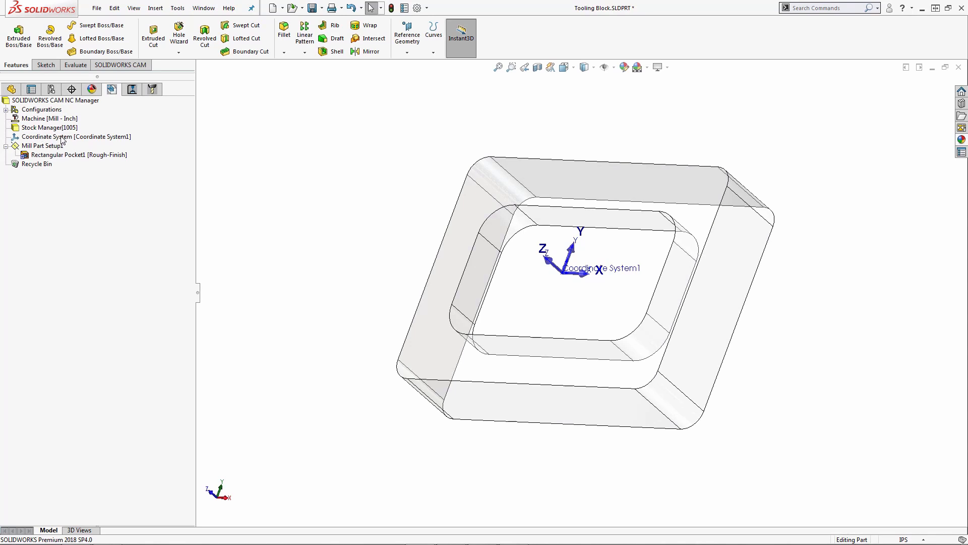
# Bring up the CAM Technology Database on its Feed / Speed options
pyautogui.click(120, 64)
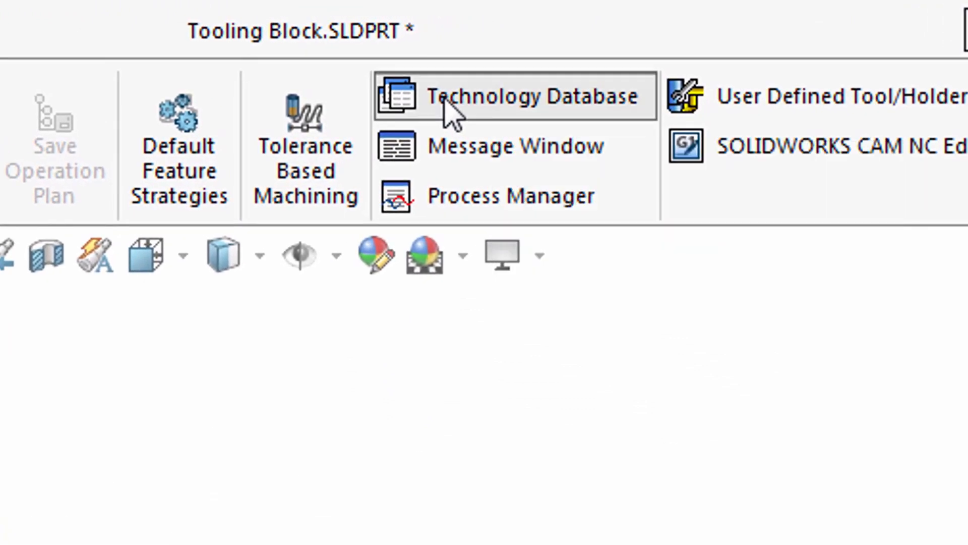
pyautogui.click(516, 97)
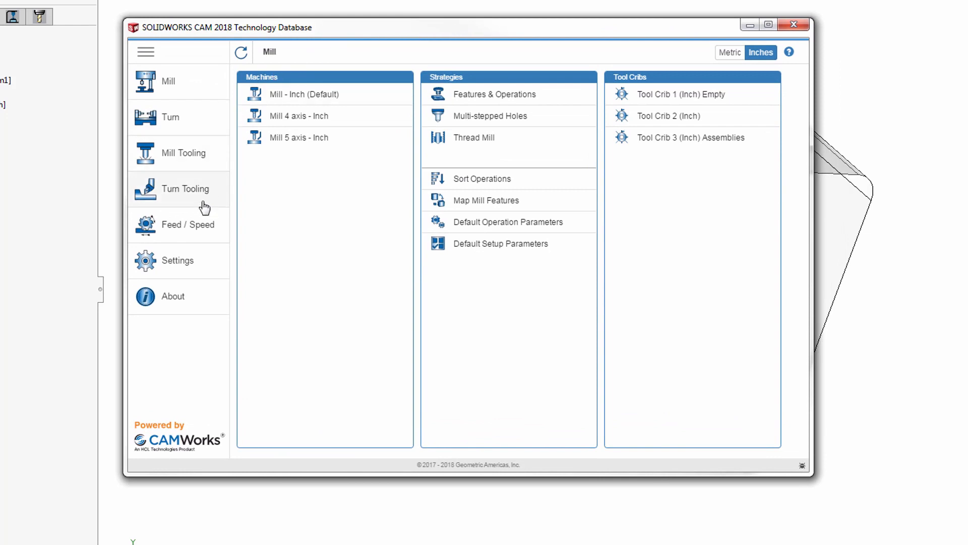
pyautogui.click(188, 224)
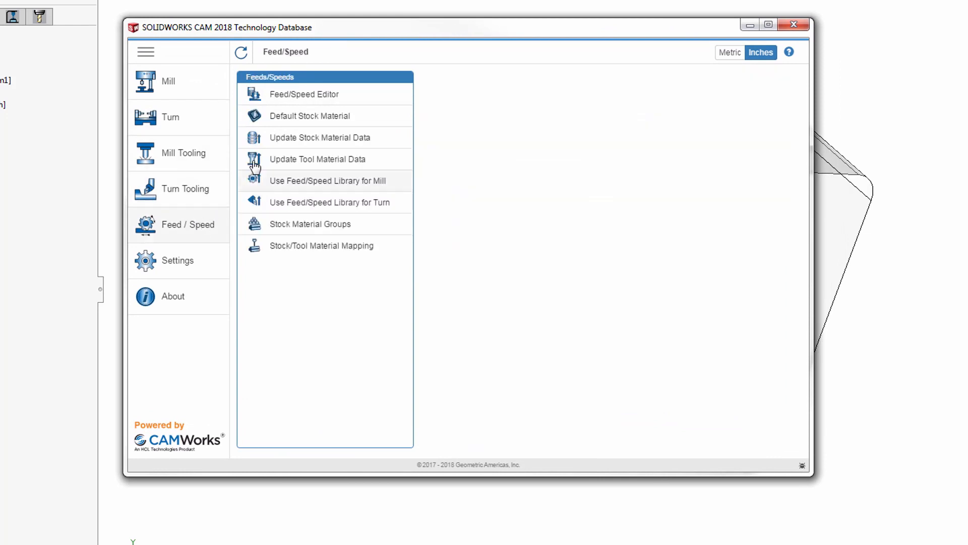
pyautogui.moveTo(292, 98)
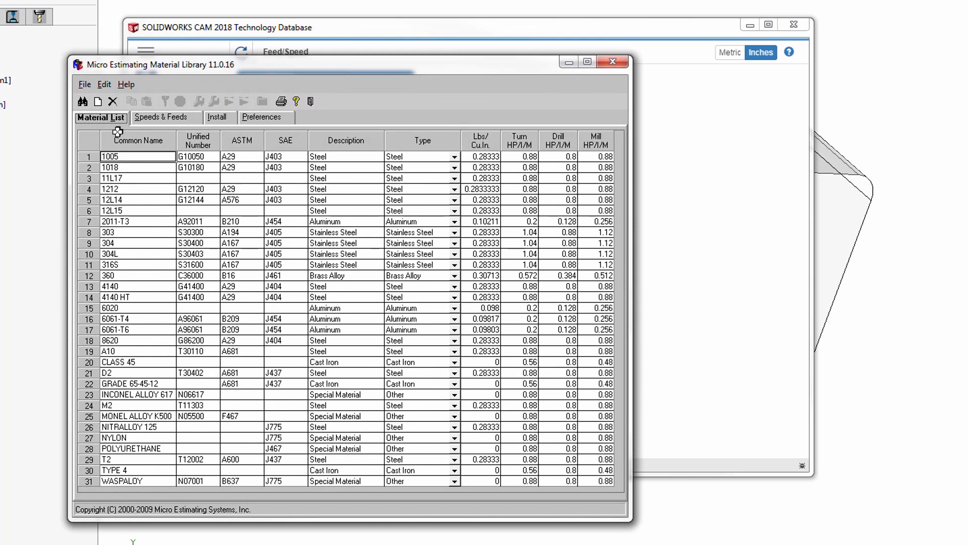
pyautogui.moveTo(131, 315)
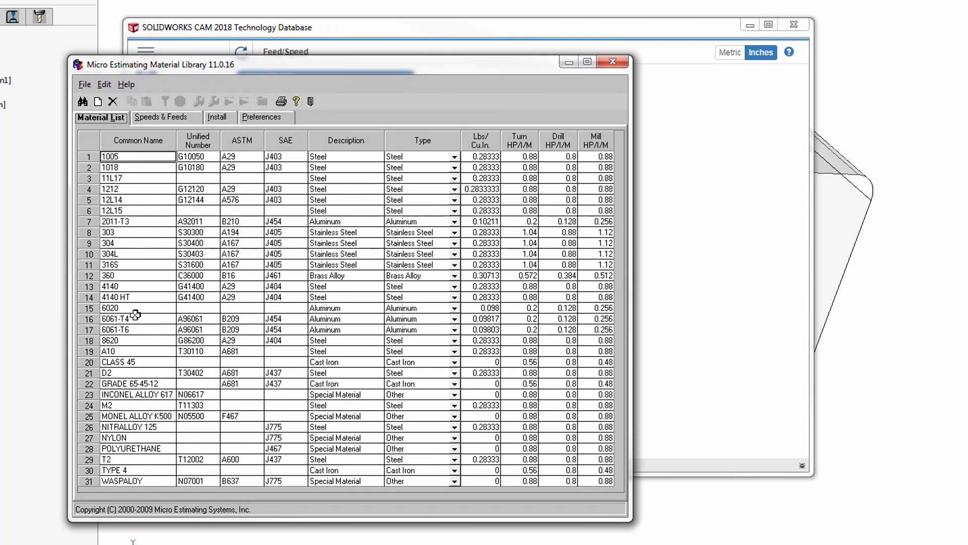
pyautogui.moveTo(122, 368)
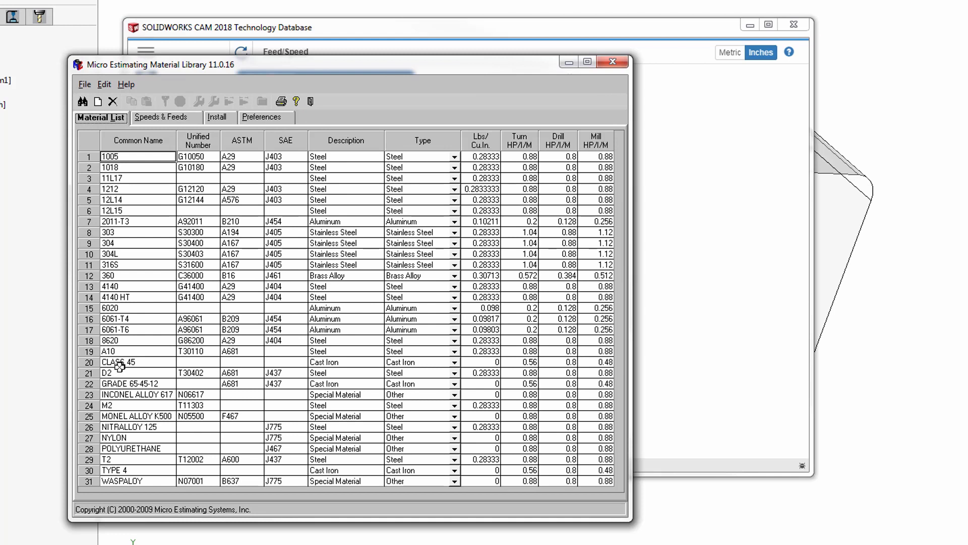
pyautogui.moveTo(117, 334)
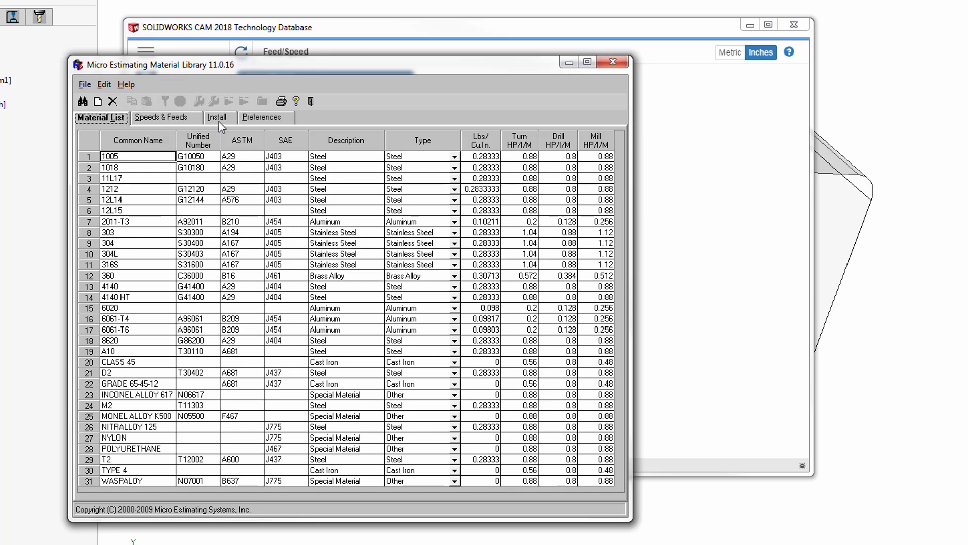
# Browse the Install catalogue of the Micro Estimating Material Library to add ACRYLIC
pyautogui.click(218, 117)
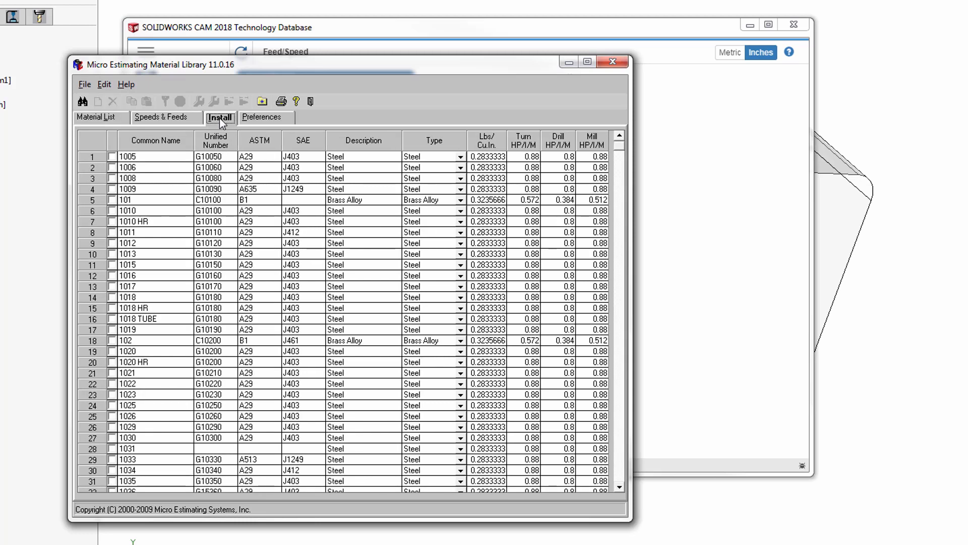
pyautogui.moveTo(624, 155)
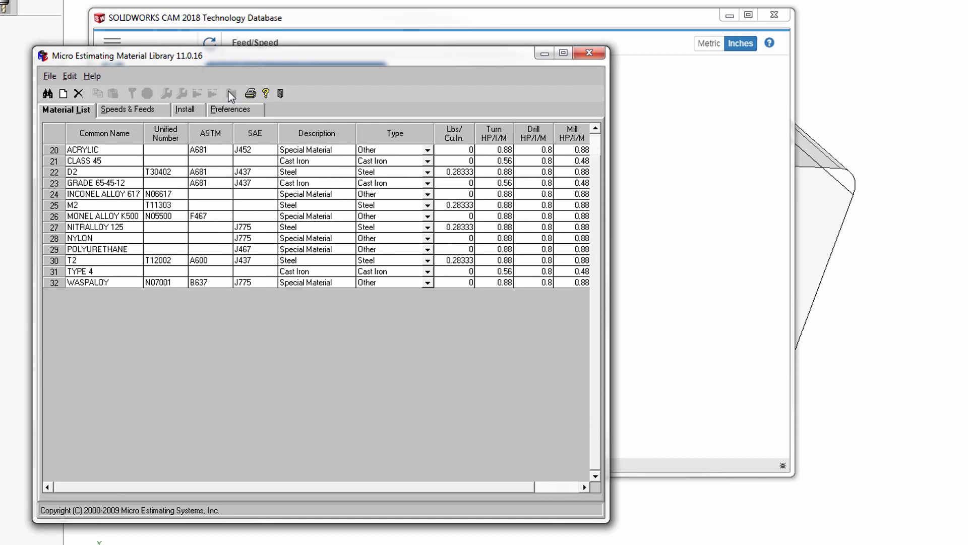
pyautogui.moveTo(67, 122)
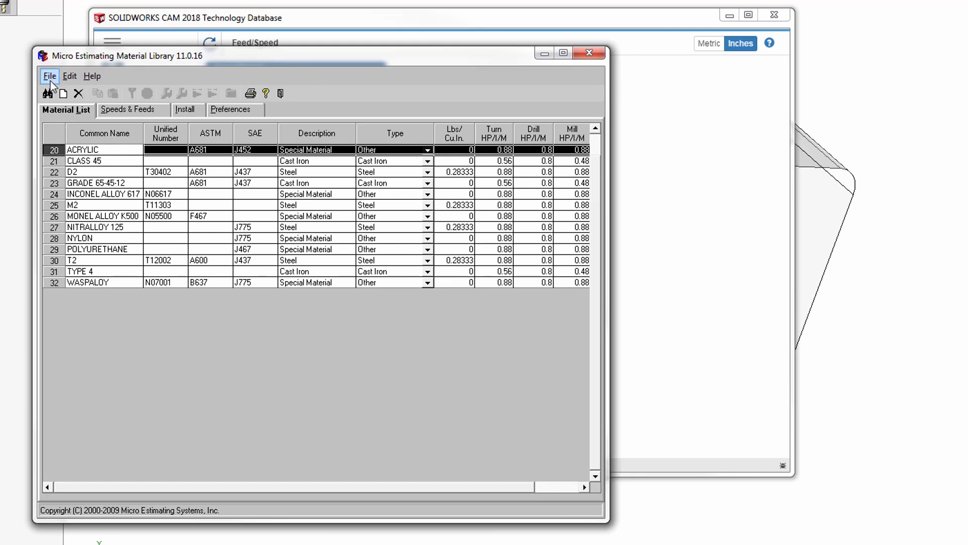
# Close the material library and confirm Update Stock Material Data in the Technology Database
pyautogui.click(50, 76)
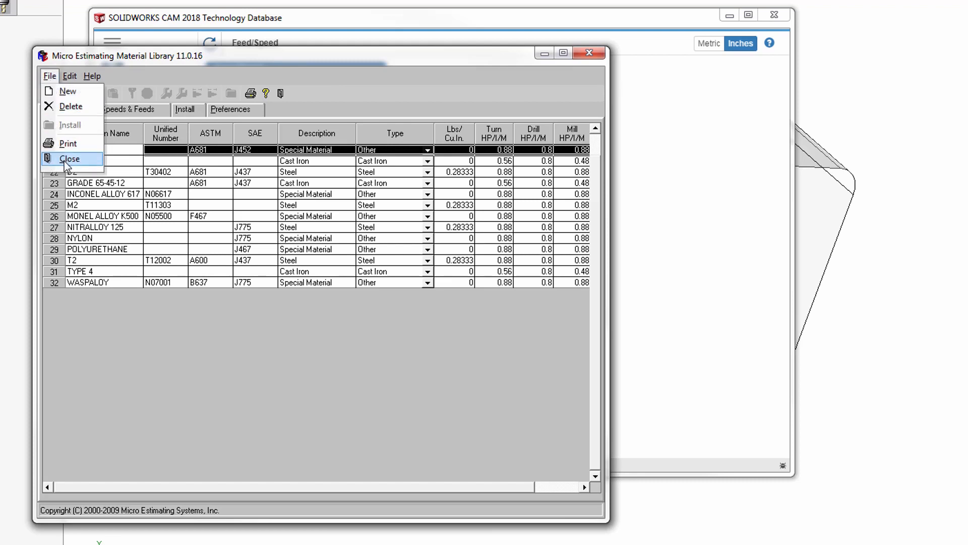
pyautogui.click(70, 159)
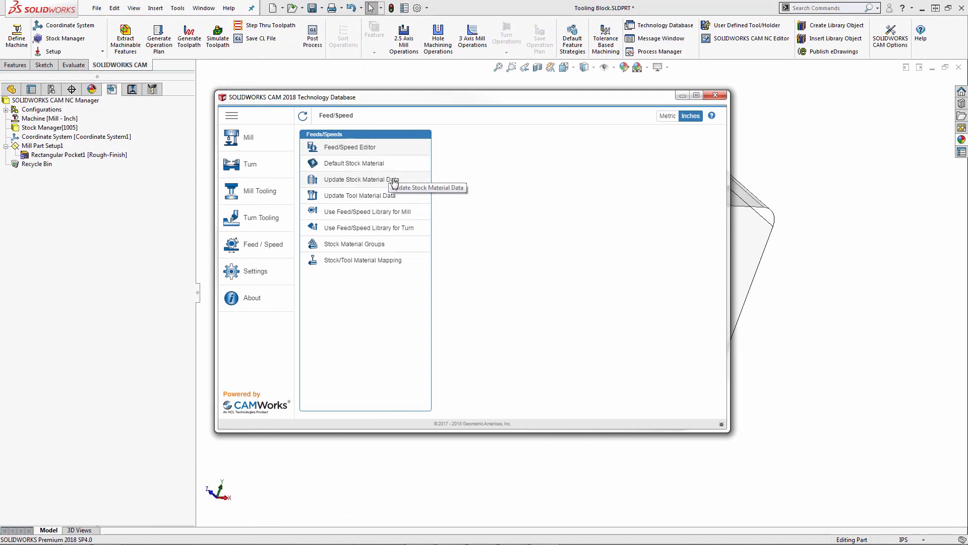
pyautogui.click(360, 180)
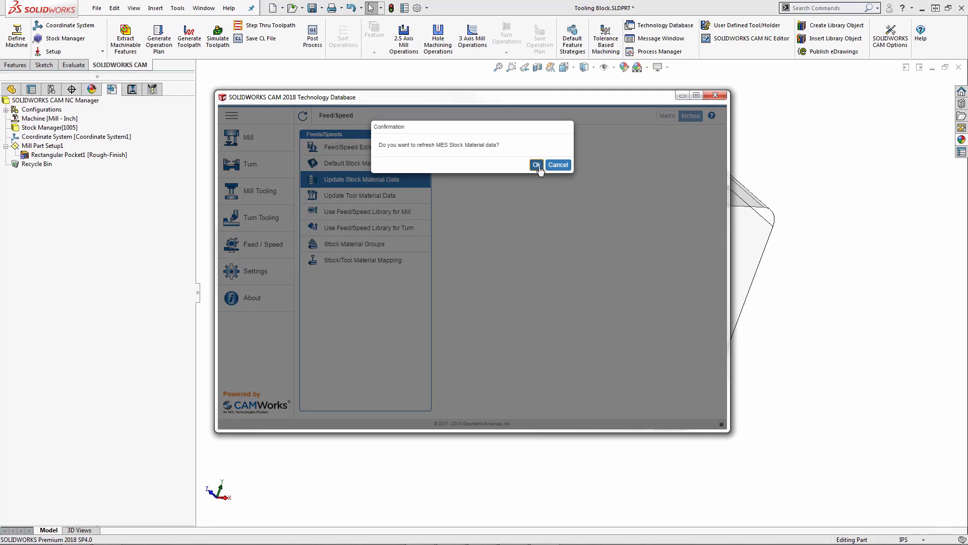
pyautogui.click(556, 164)
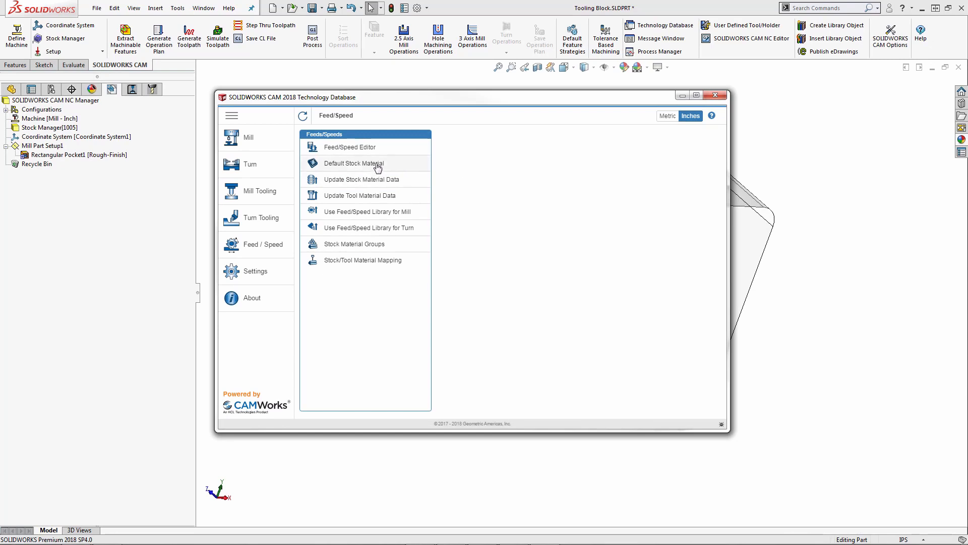
# Review the Default Stock Material list, now including ACRYLIC, and close the Technology Database
pyautogui.click(353, 163)
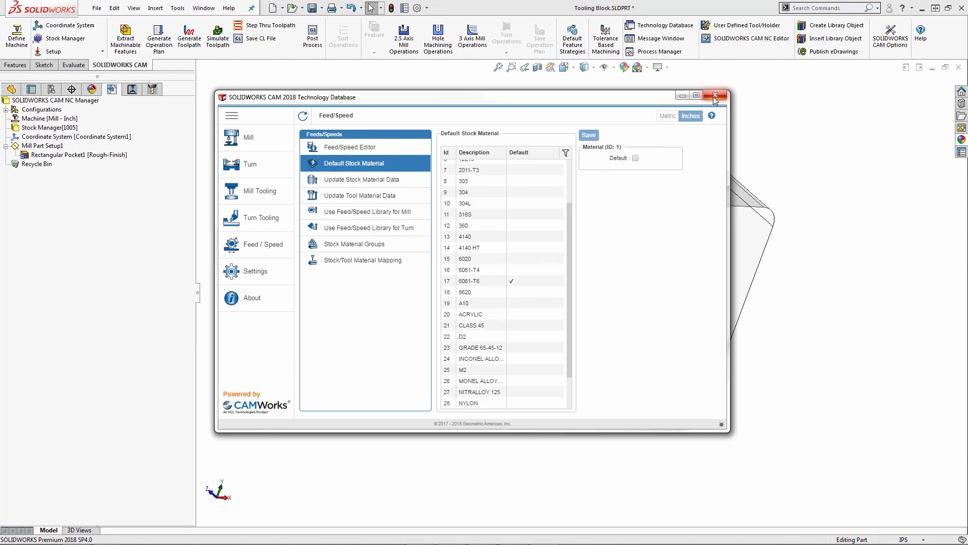
pyautogui.click(715, 95)
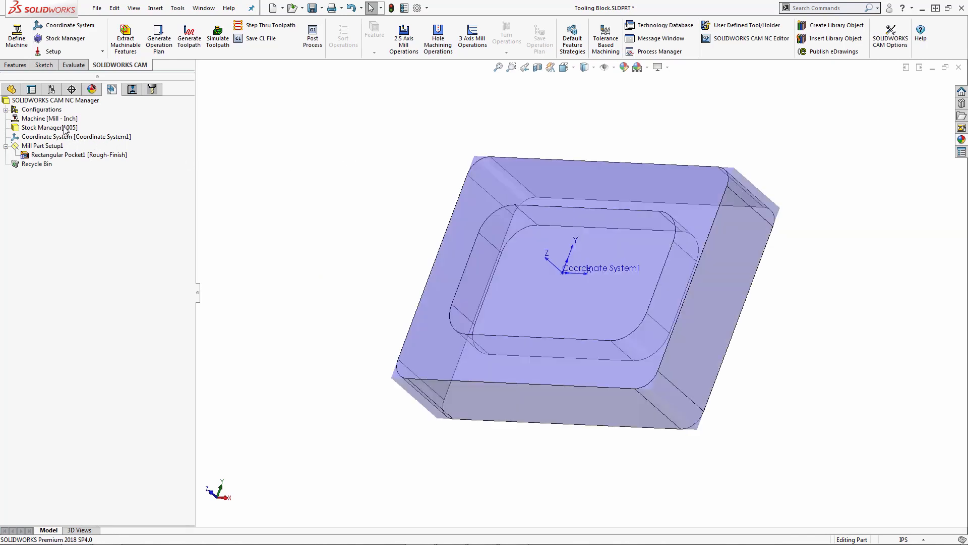
# Set the Stock Manager material to ACRYLIC, generating Rough Mill1 and Contour Mill1 toolpaths
pyautogui.rightClick(43, 128)
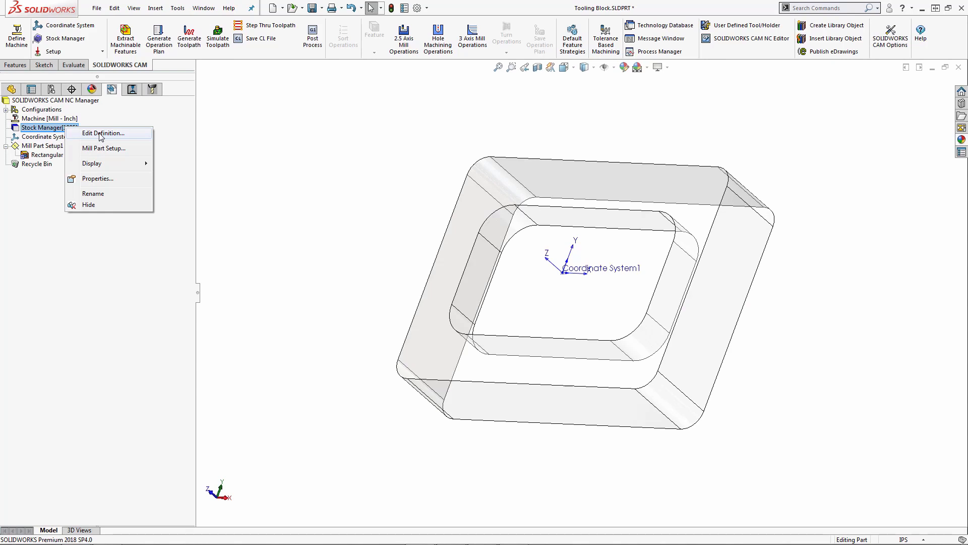
pyautogui.click(103, 133)
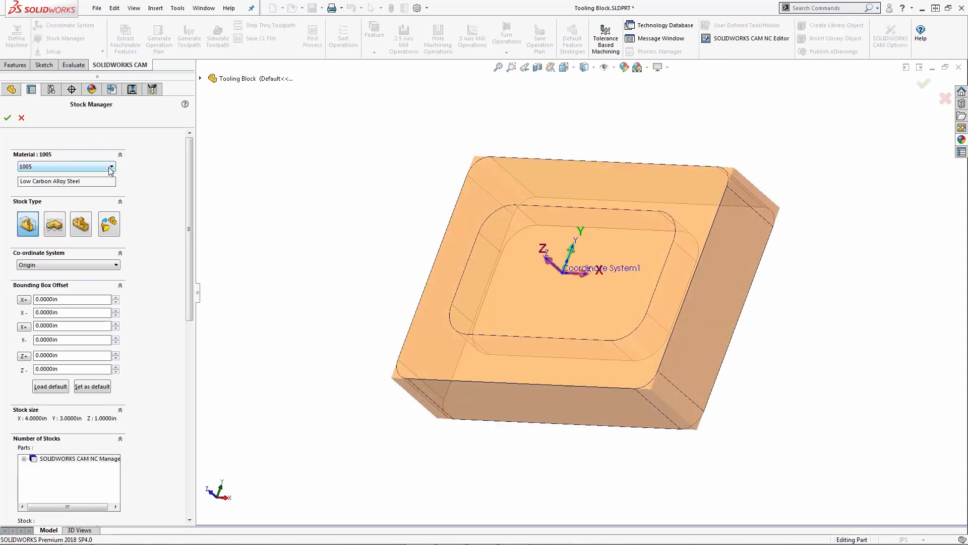
pyautogui.click(110, 166)
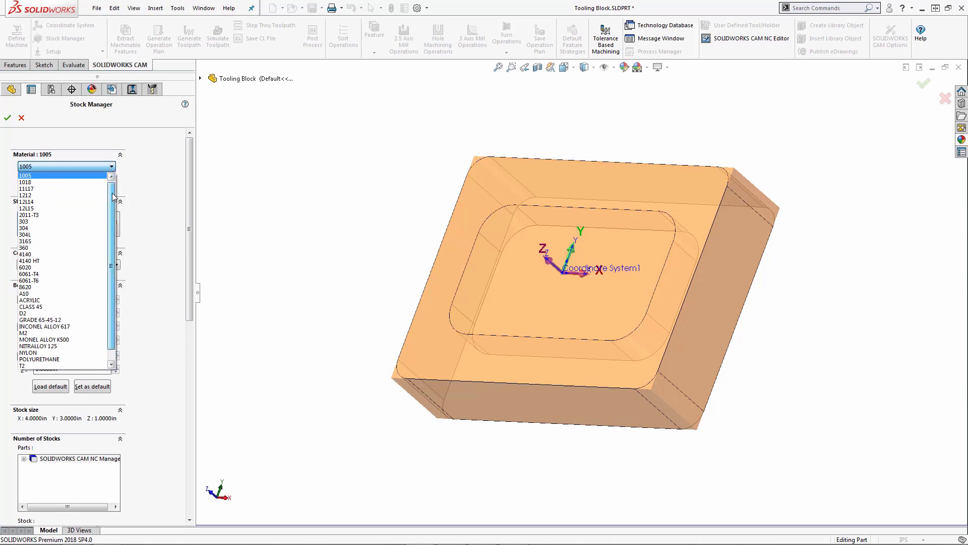
pyautogui.scroll(-3)
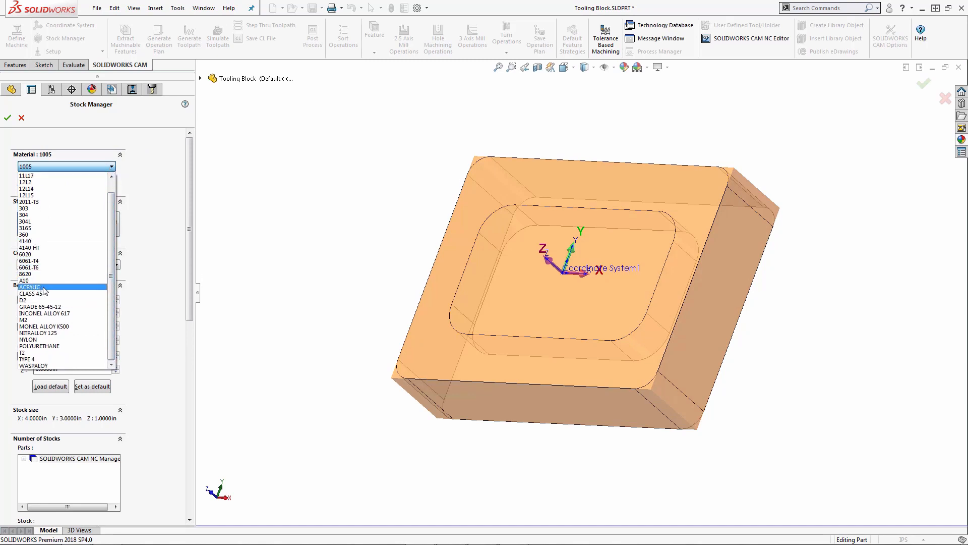
pyautogui.click(29, 287)
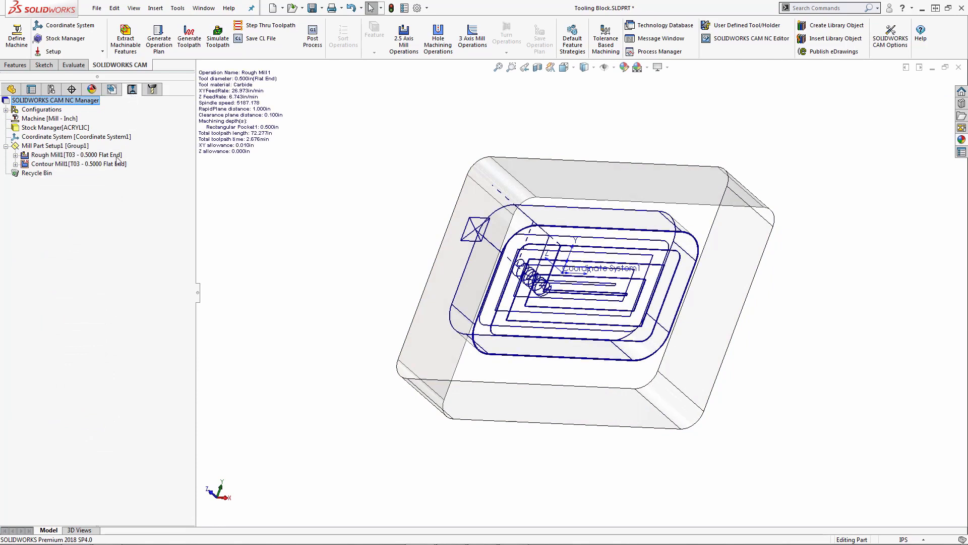
# Edit Rough Mill1, view its F/S parameters for ACRYLIC stock and reach the material library
pyautogui.rightClick(73, 154)
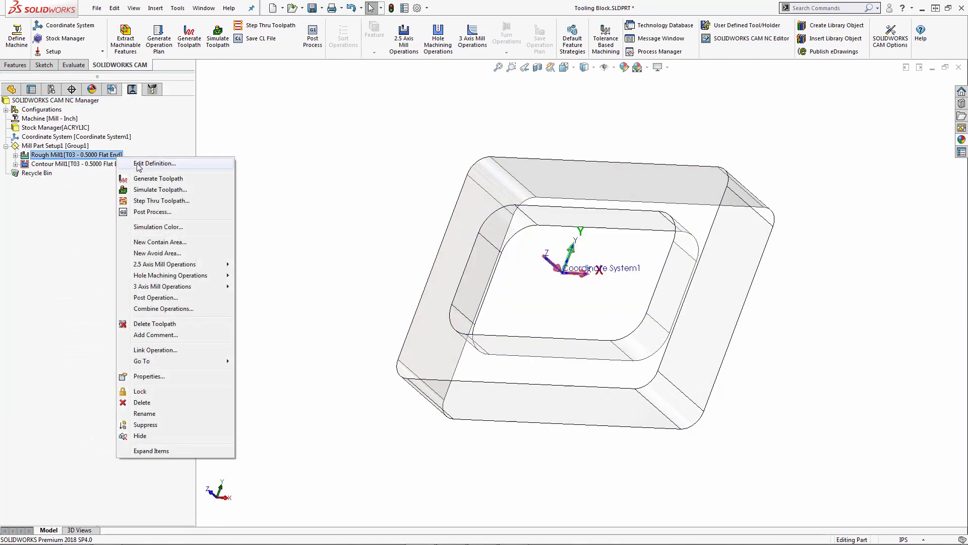
pyautogui.click(155, 163)
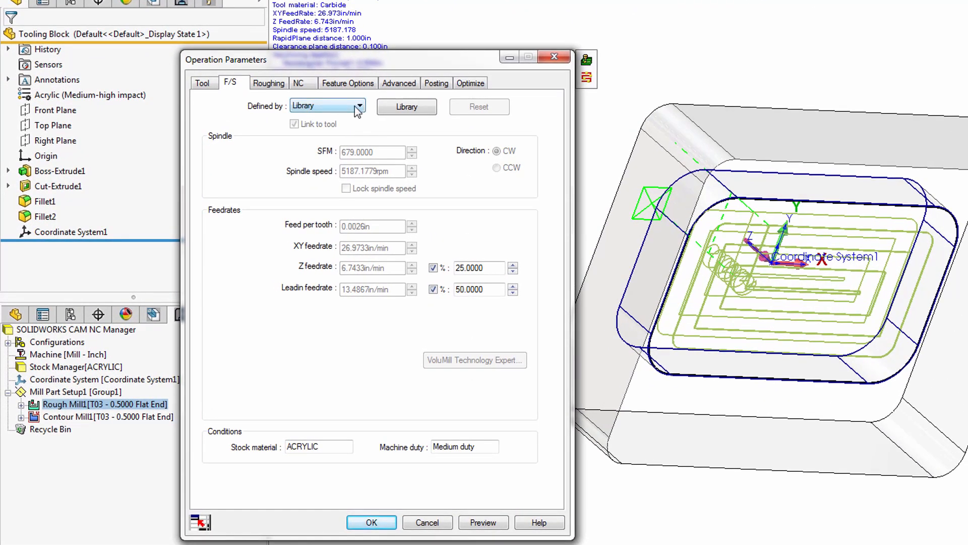
pyautogui.moveTo(357, 111)
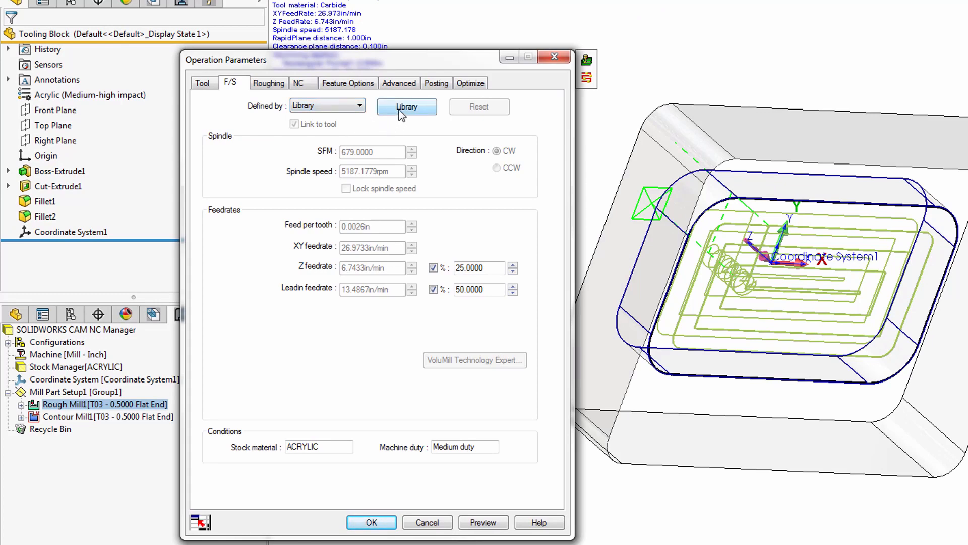
pyautogui.click(407, 107)
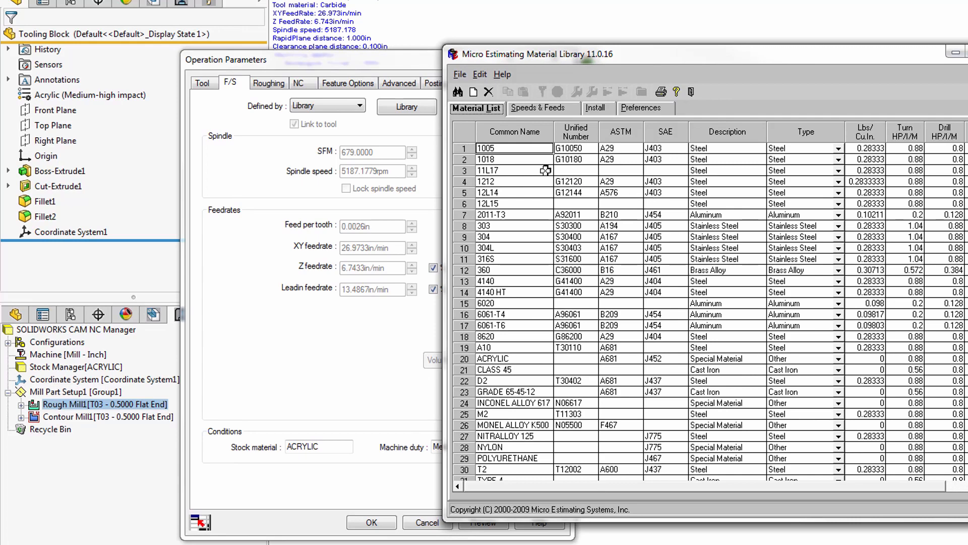
pyautogui.click(460, 74)
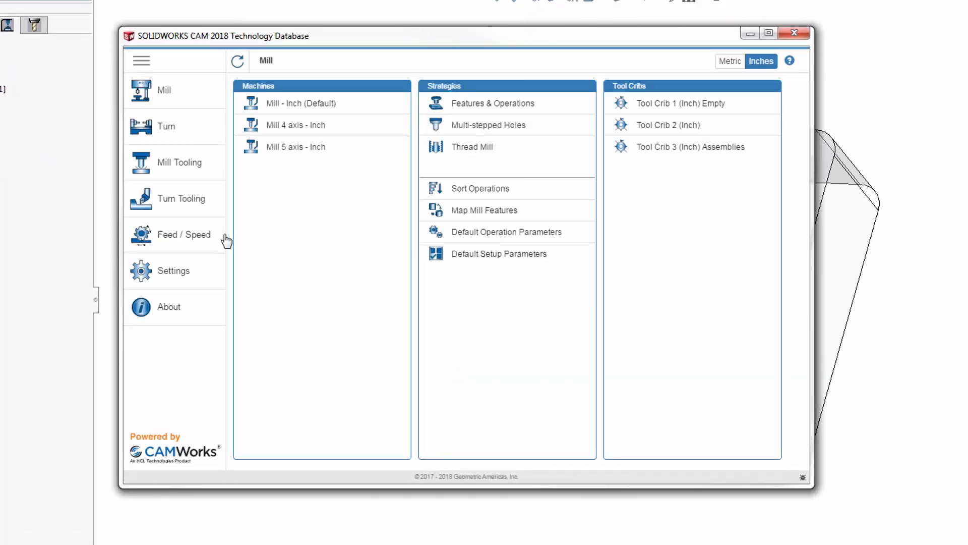
# Delete WASPALOY from the Micro Estimating material list via Feed/Speed, then close the library
pyautogui.click(183, 235)
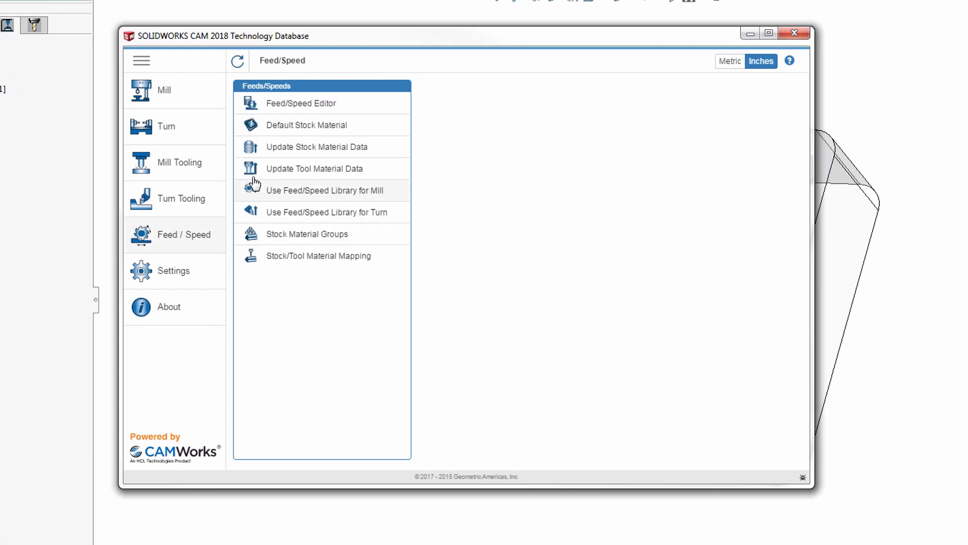
pyautogui.click(316, 146)
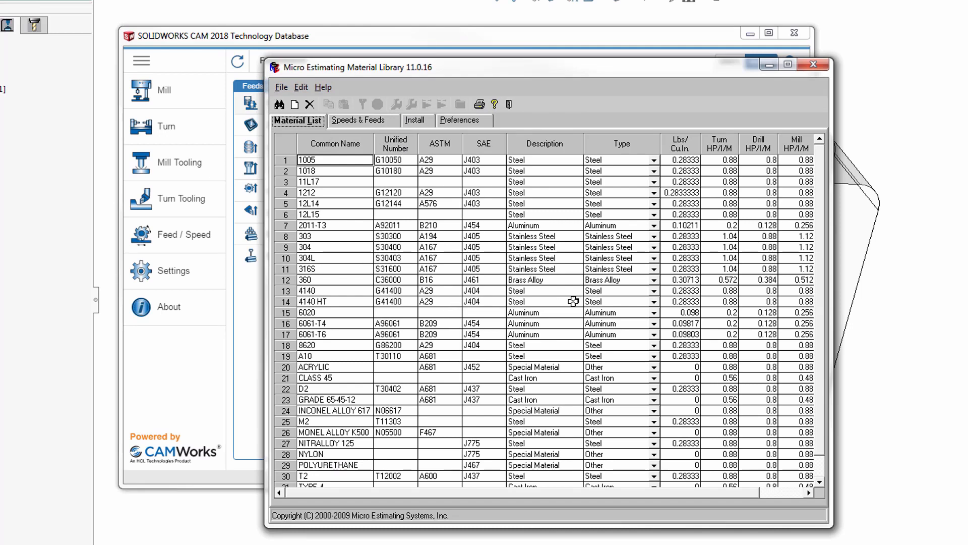
pyautogui.scroll(-3)
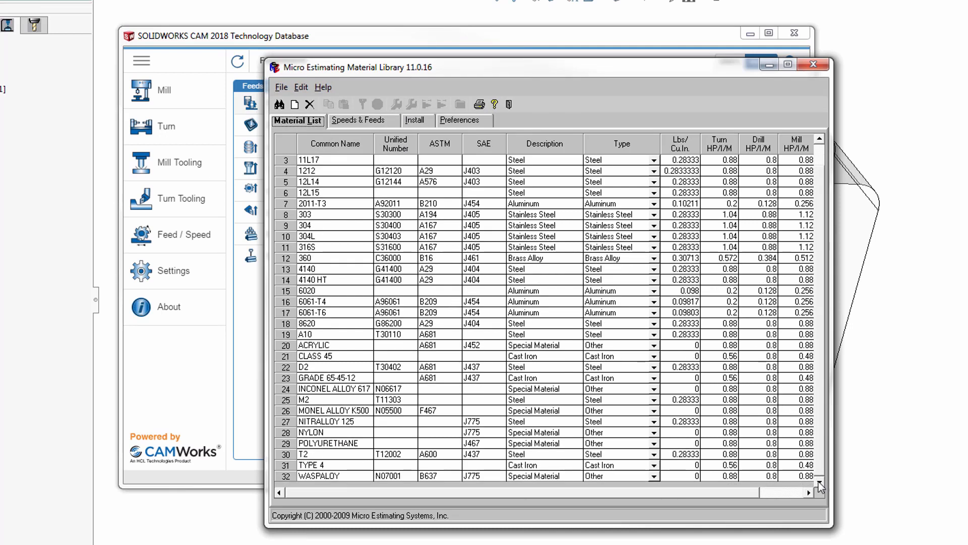
pyautogui.moveTo(579, 499)
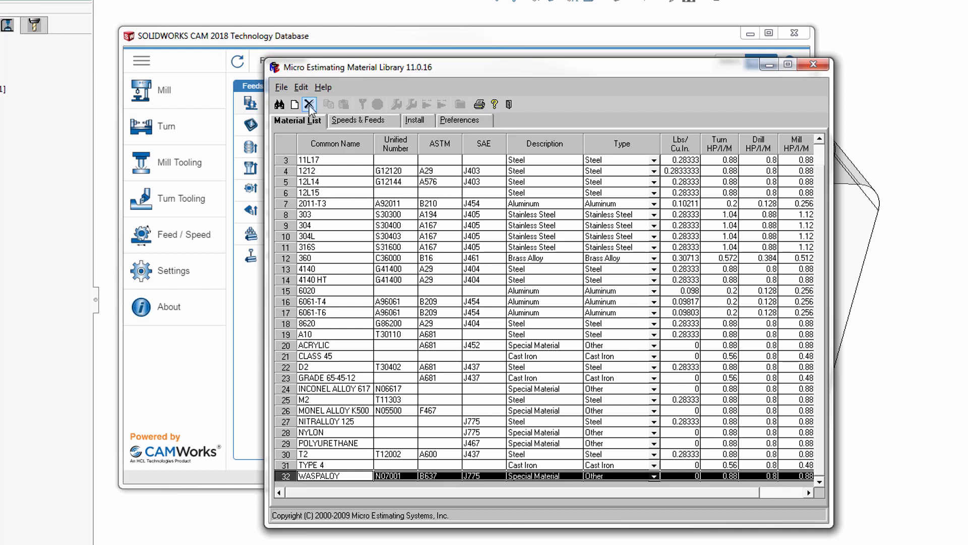
pyautogui.moveTo(310, 104)
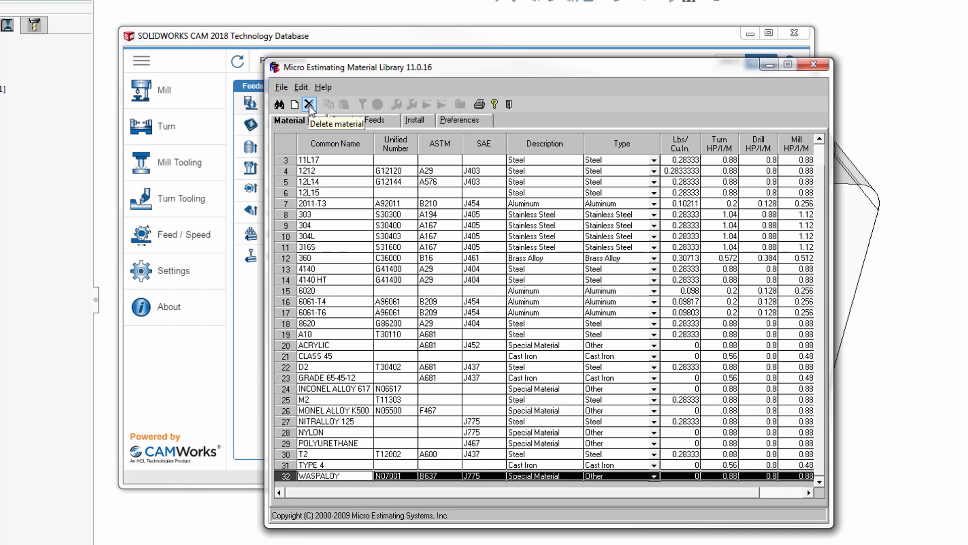
pyautogui.click(310, 104)
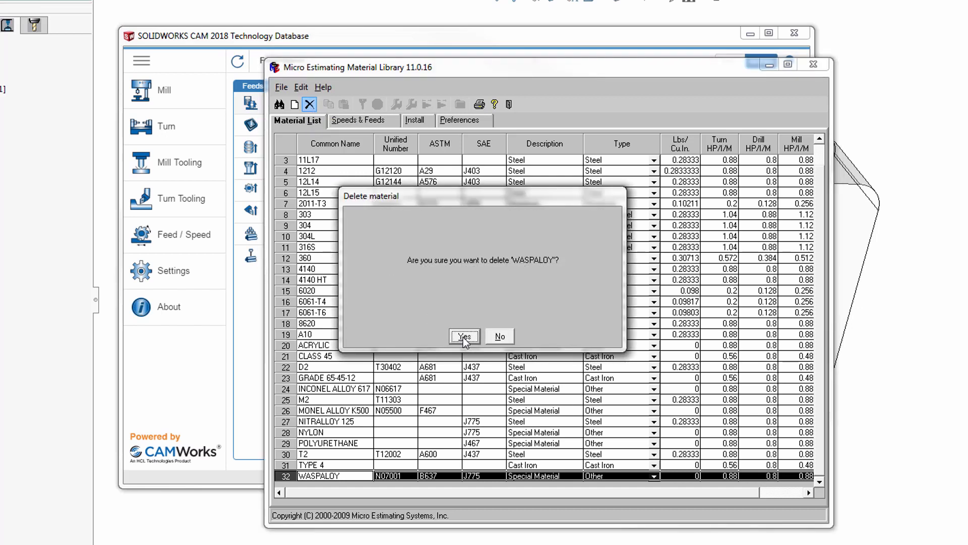
pyautogui.click(464, 335)
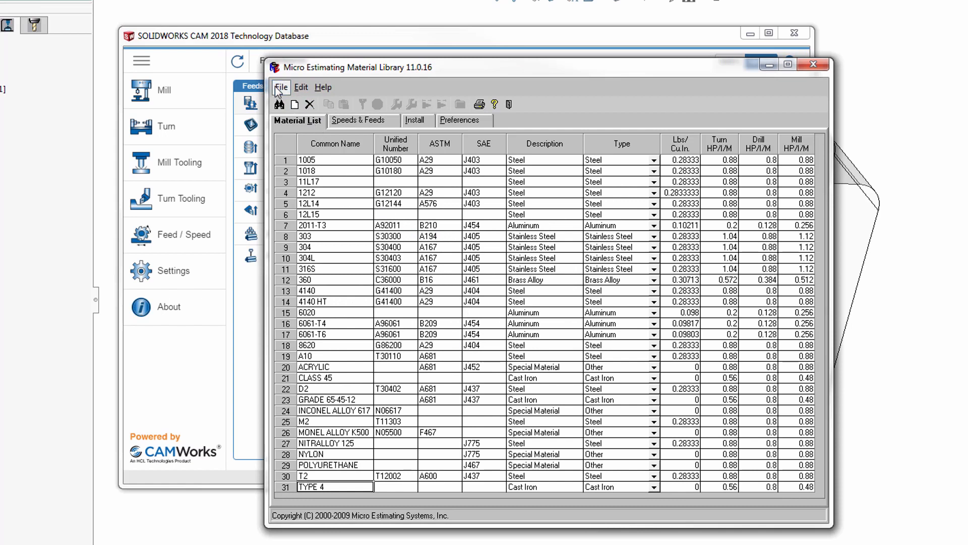
pyautogui.click(281, 87)
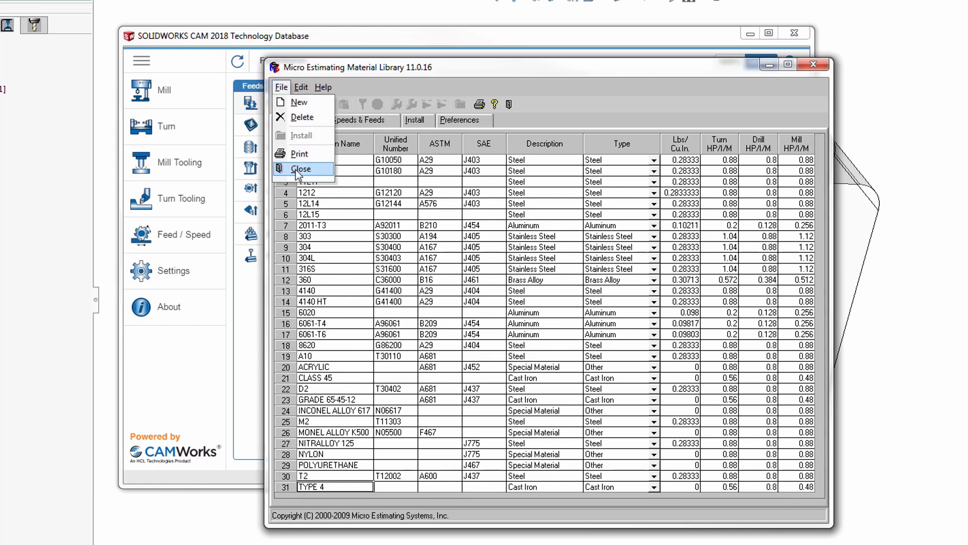
pyautogui.click(302, 168)
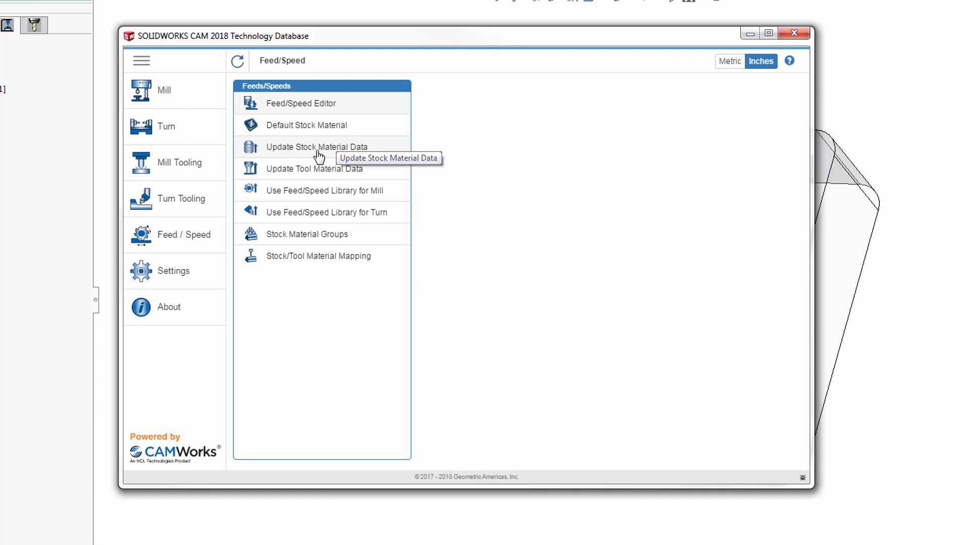
# Refresh the stock material data, review the default stock material list, and close the Technology Database
pyautogui.click(316, 147)
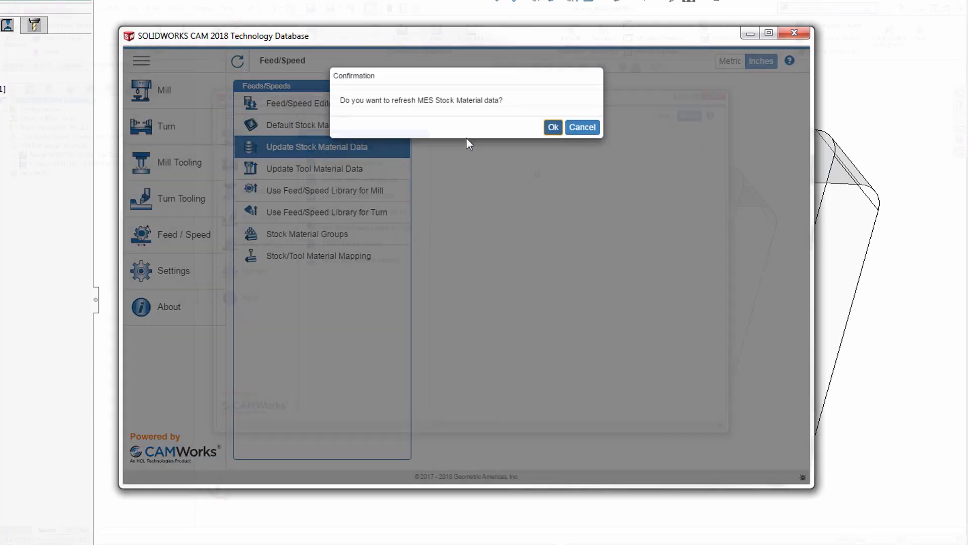
pyautogui.click(581, 128)
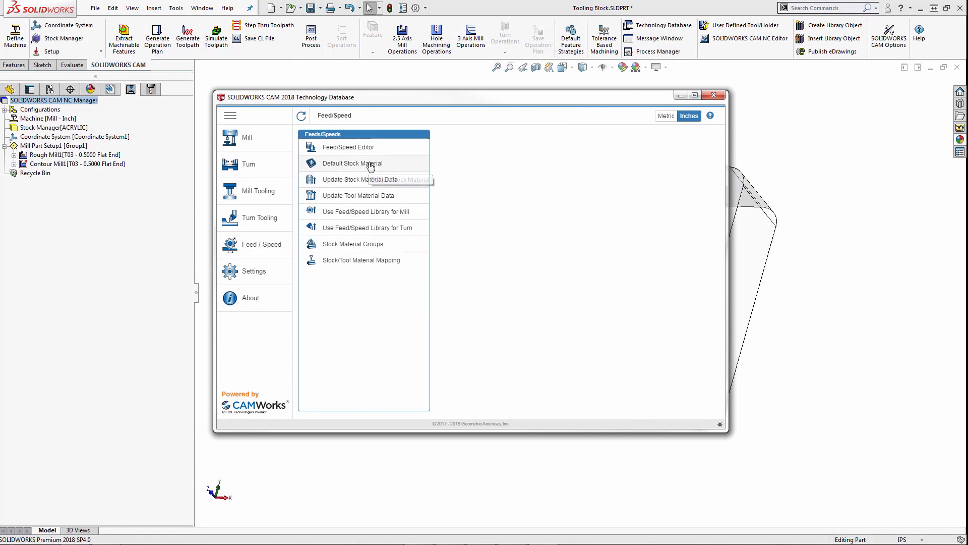
pyautogui.click(352, 164)
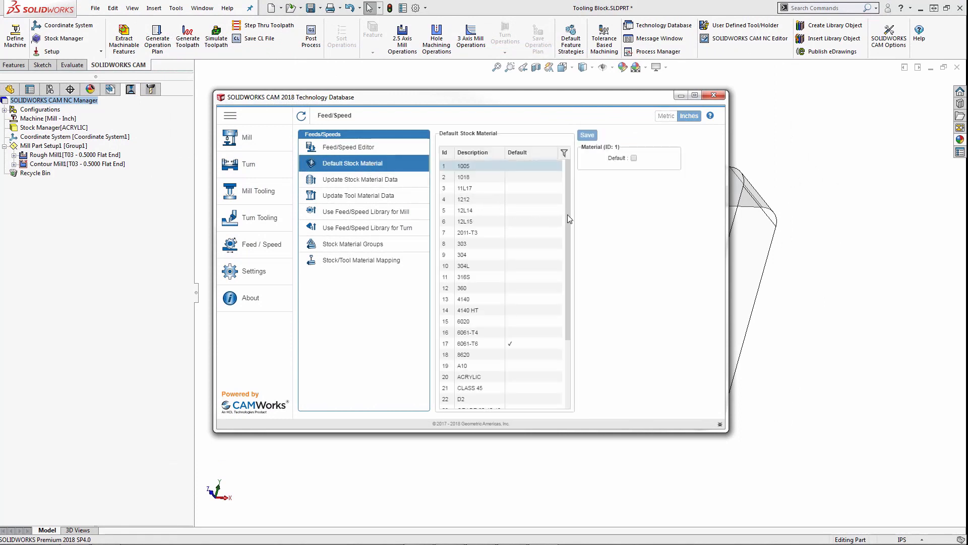
pyautogui.scroll(-3)
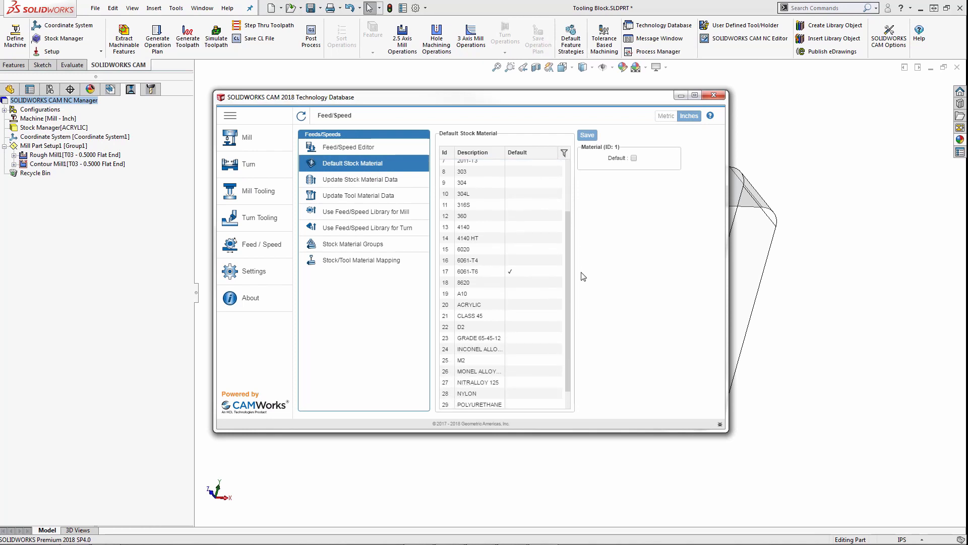
pyautogui.scroll(-3)
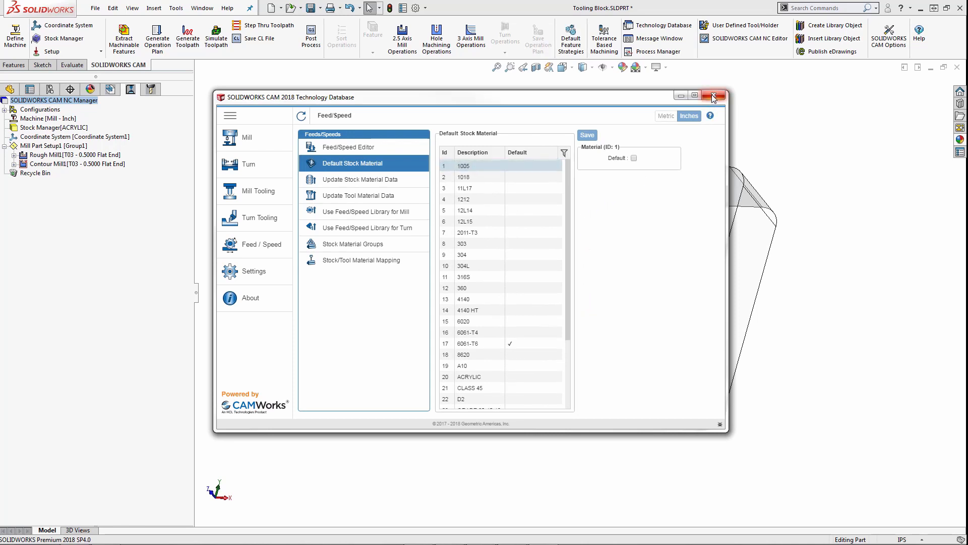
pyautogui.click(713, 95)
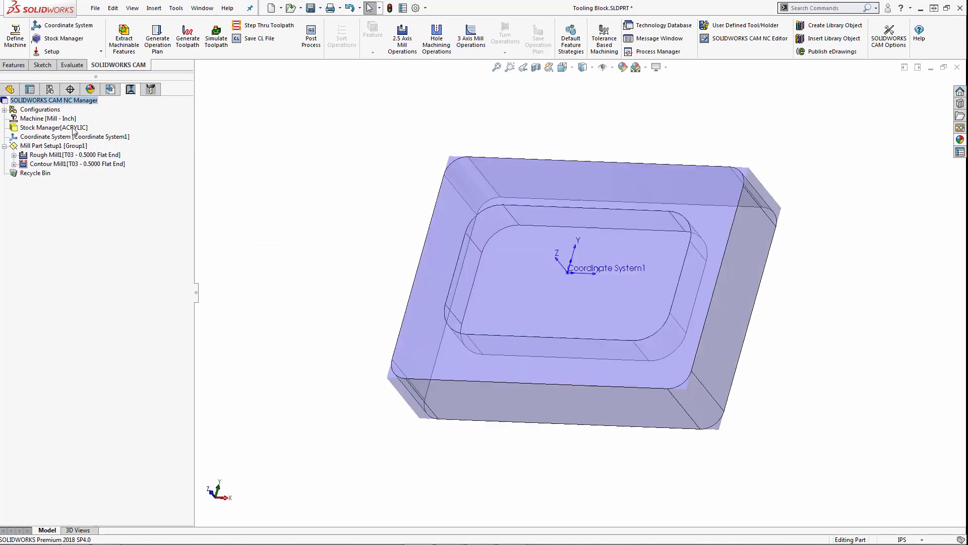
# Reopen the Stock Manager definition and expand the material list to confirm ACRYLIC is set and WASPALOY is gone
pyautogui.rightClick(52, 127)
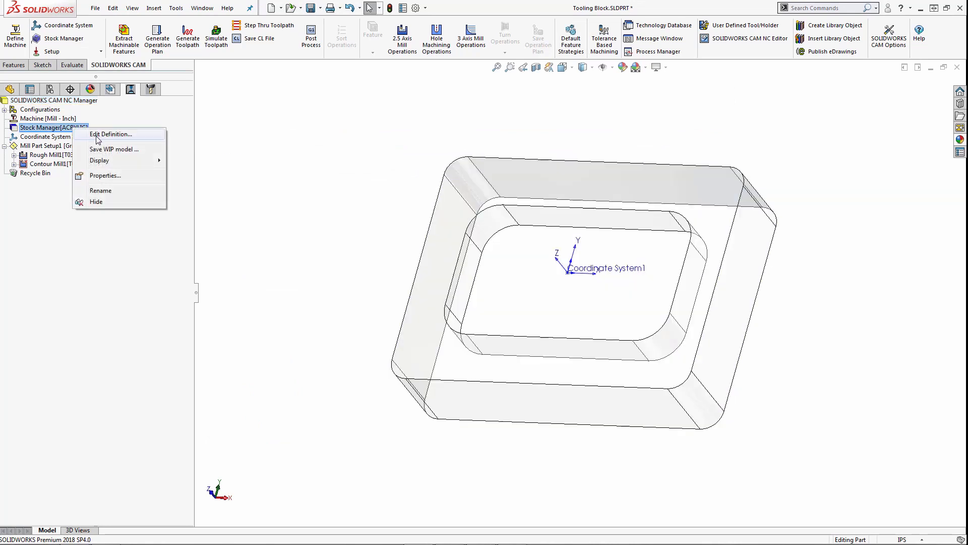
pyautogui.click(111, 134)
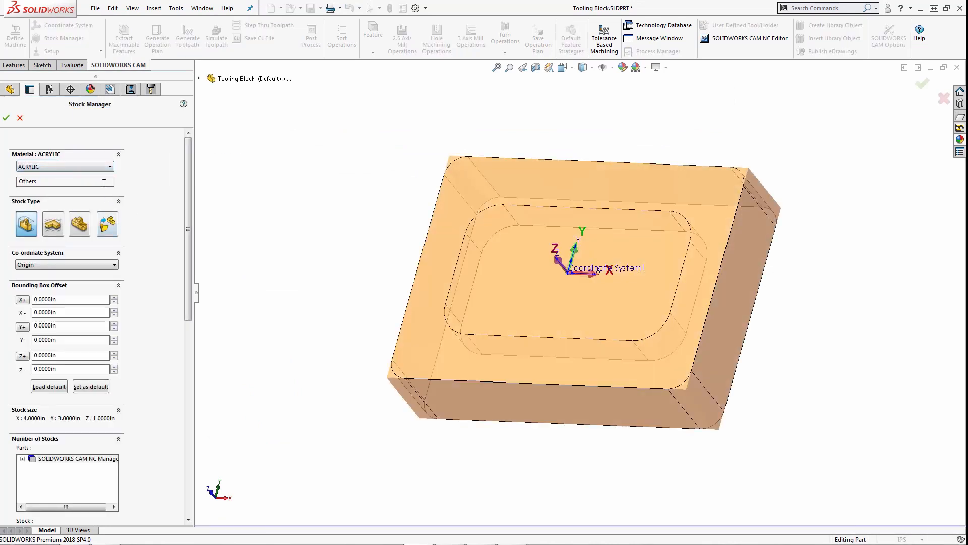
pyautogui.click(114, 166)
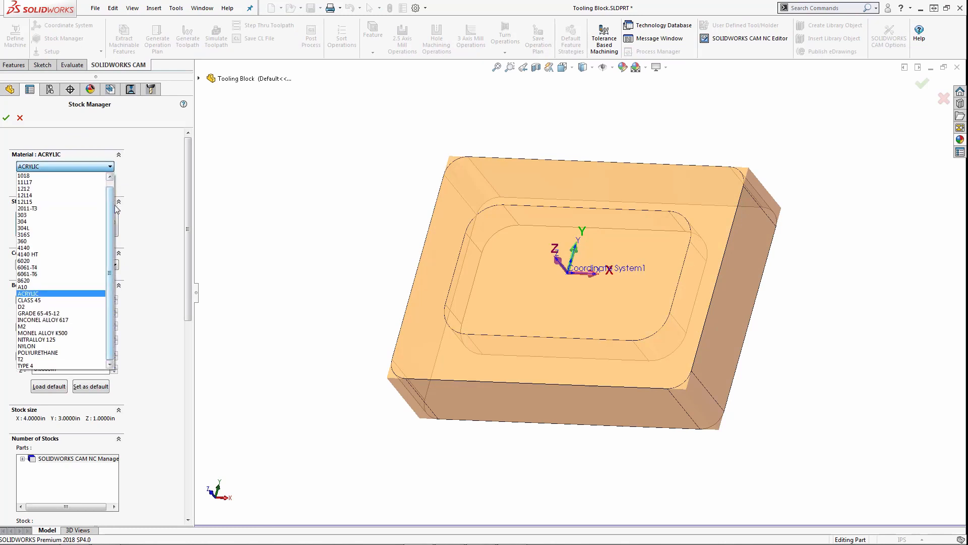